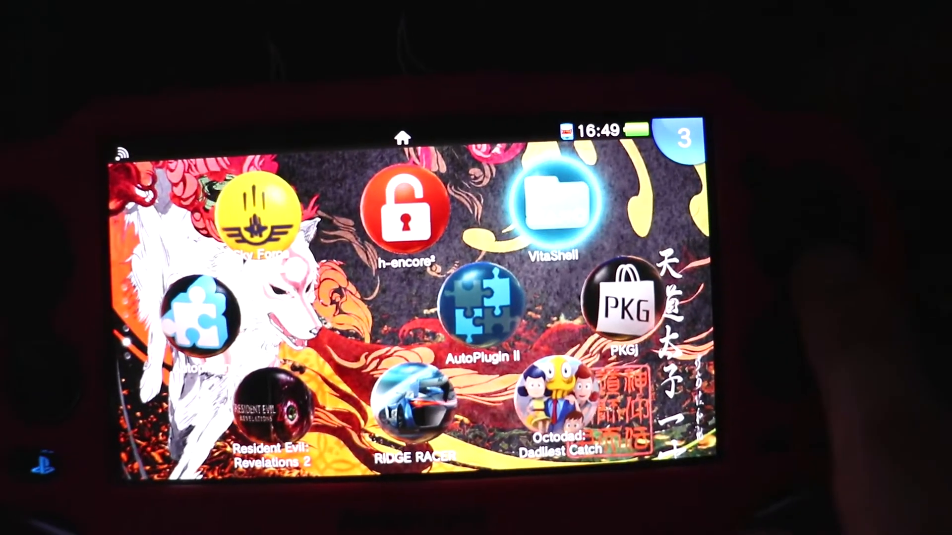
# Switch from the Vita home screen to FileZilla on the PC, not yet connected.
pyautogui.click(555, 207)
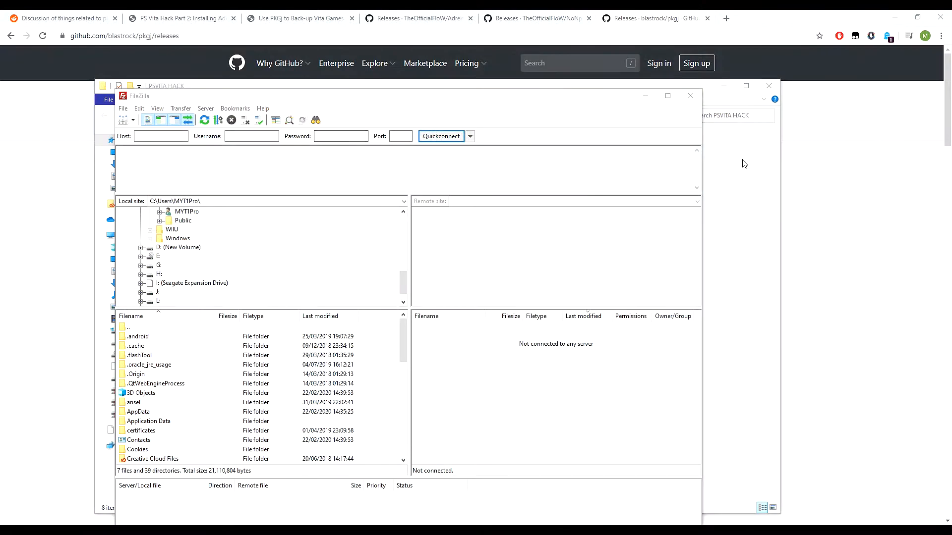
pyautogui.moveTo(576, 234)
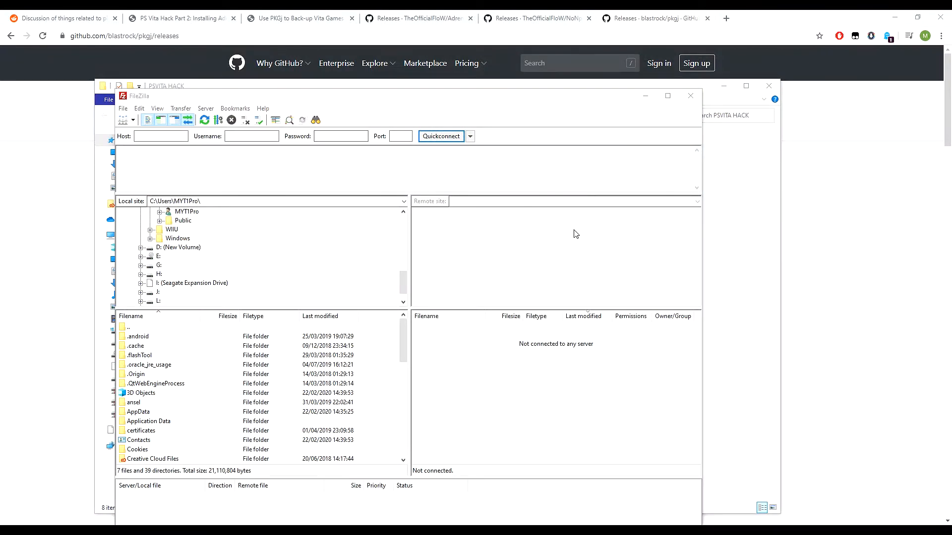
pyautogui.moveTo(761, 173)
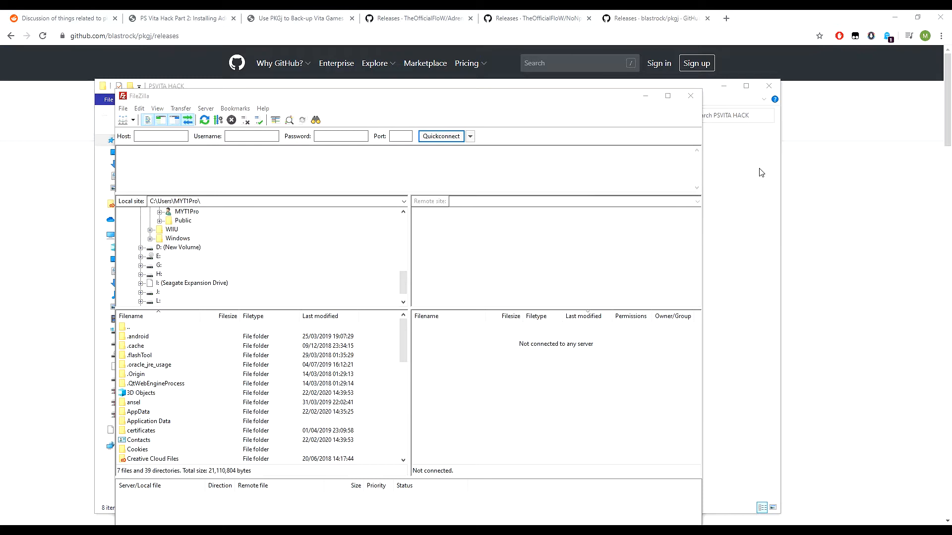
pyautogui.moveTo(847, 203)
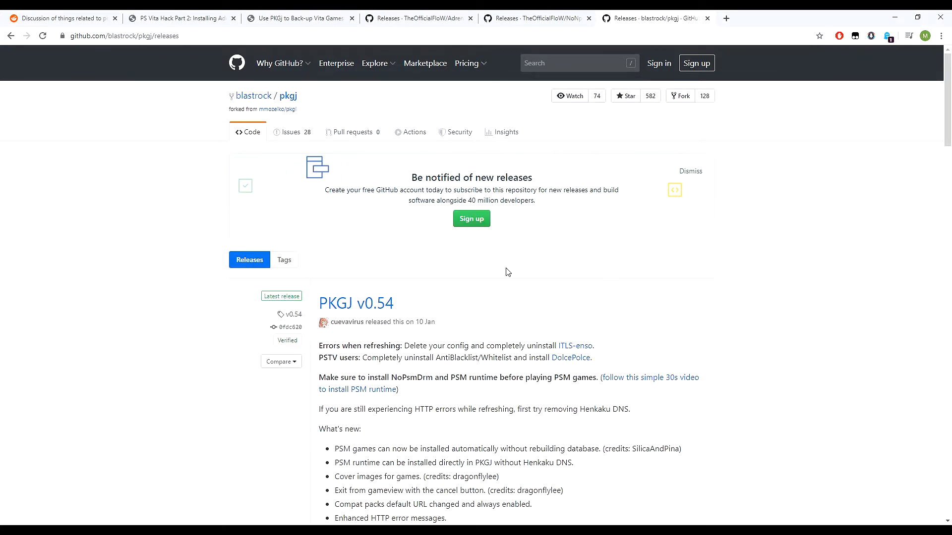
# Download pkgj.vpk from the PKGJ v0.54 release Assets on GitHub.
pyautogui.scroll(-3)
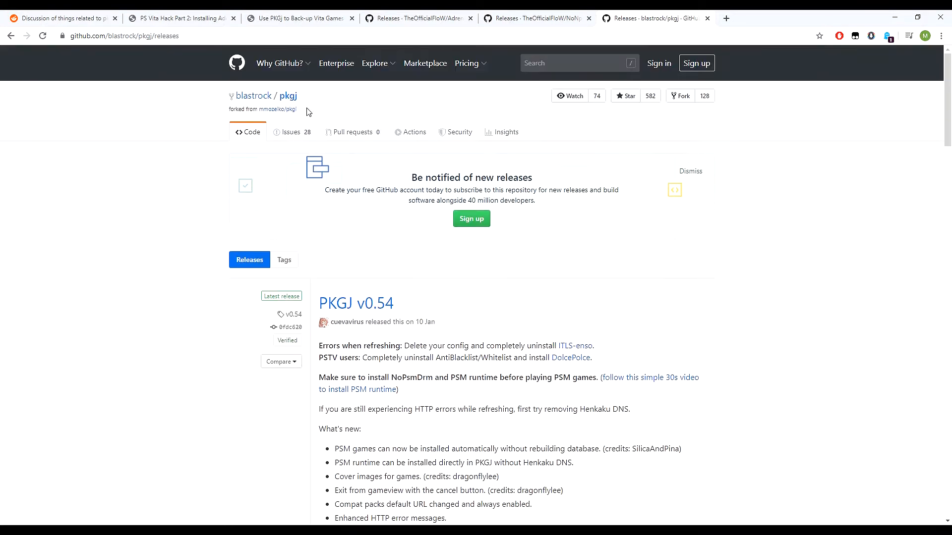
pyautogui.moveTo(101, 50)
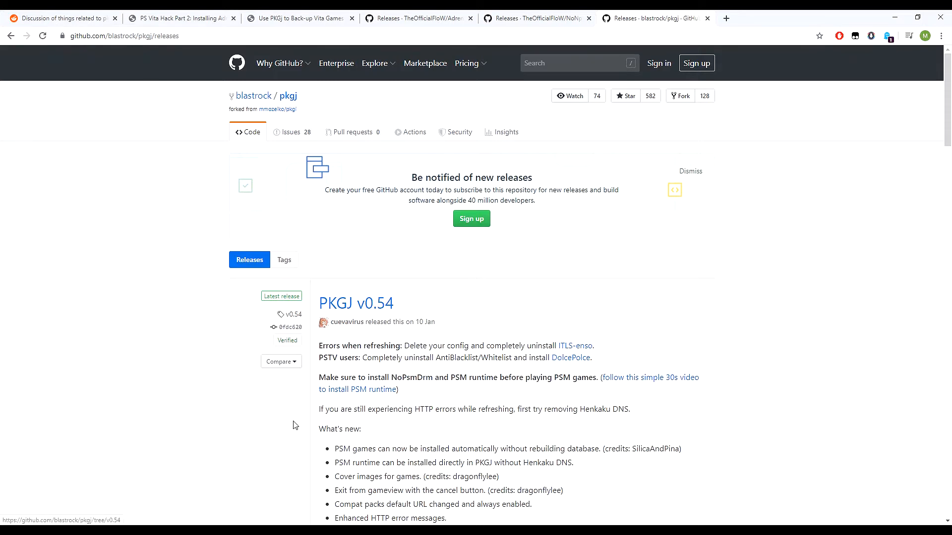
pyautogui.scroll(-3)
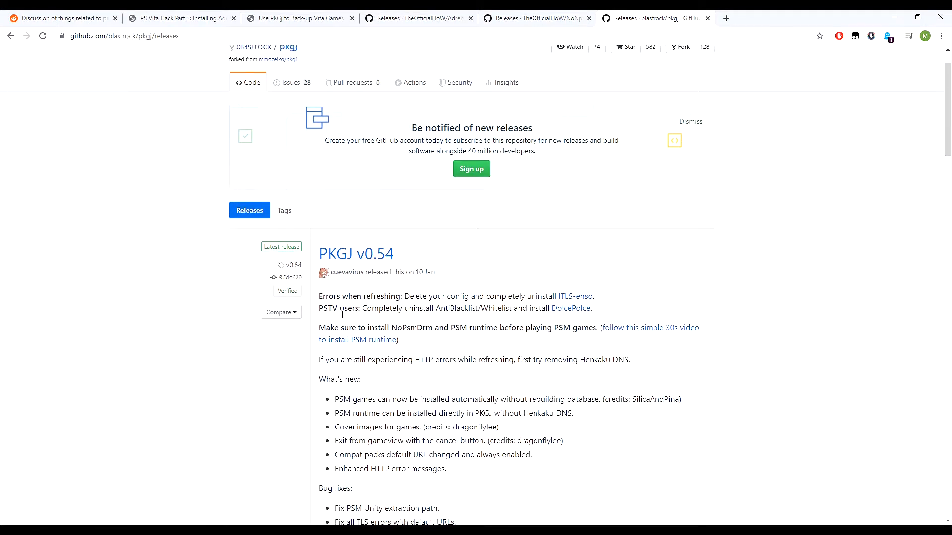
pyautogui.scroll(-3)
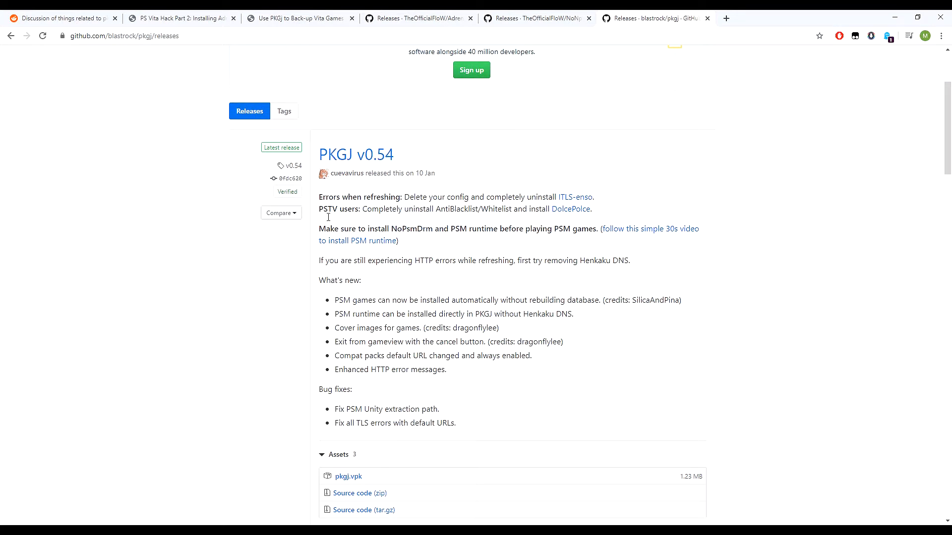
pyautogui.scroll(-3)
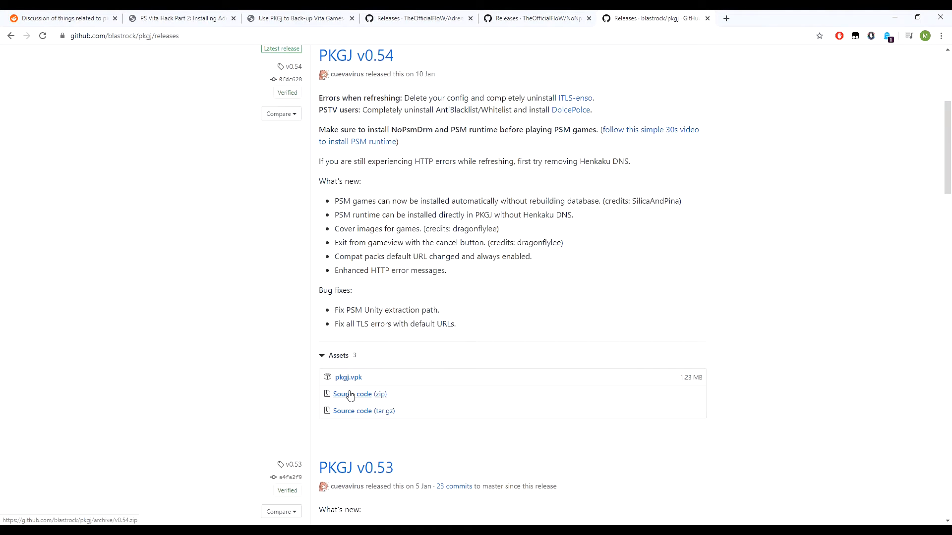
pyautogui.scroll(-3)
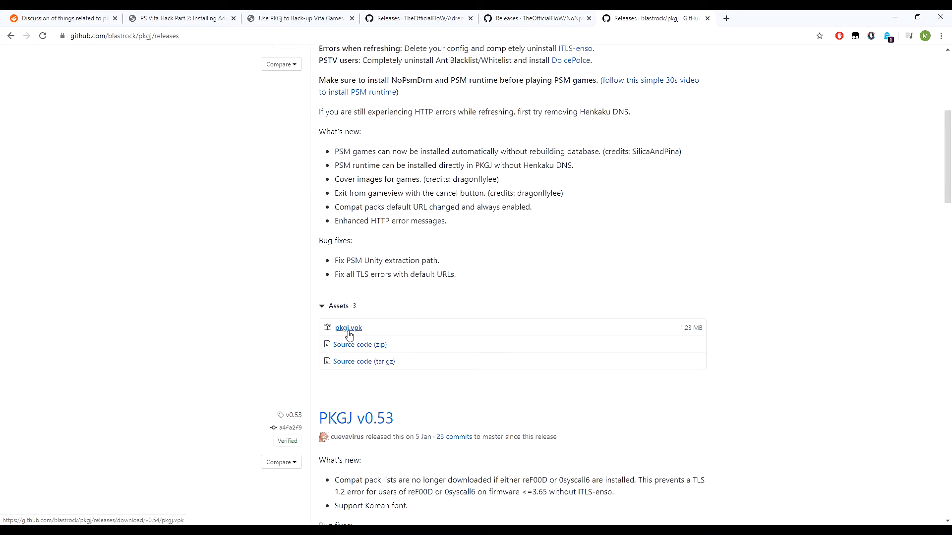
pyautogui.click(348, 327)
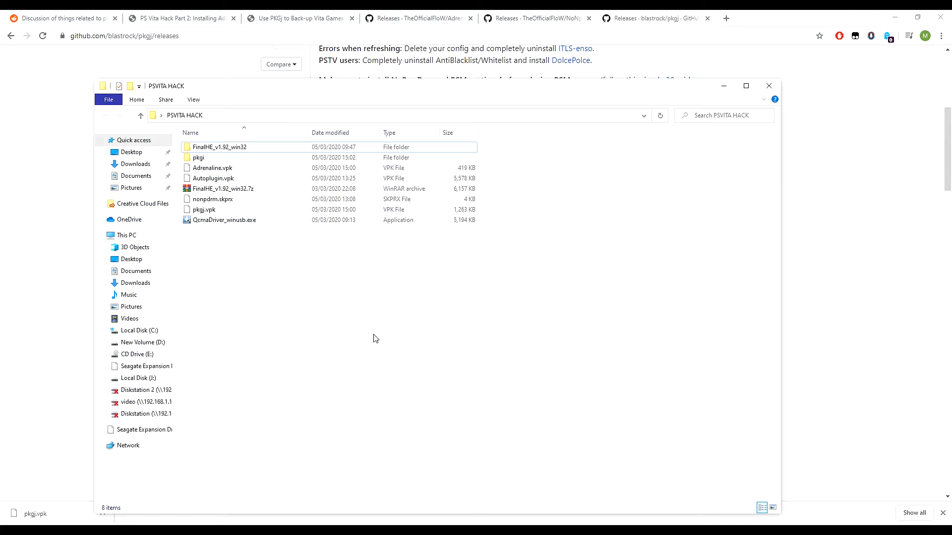
pyautogui.moveTo(214, 218)
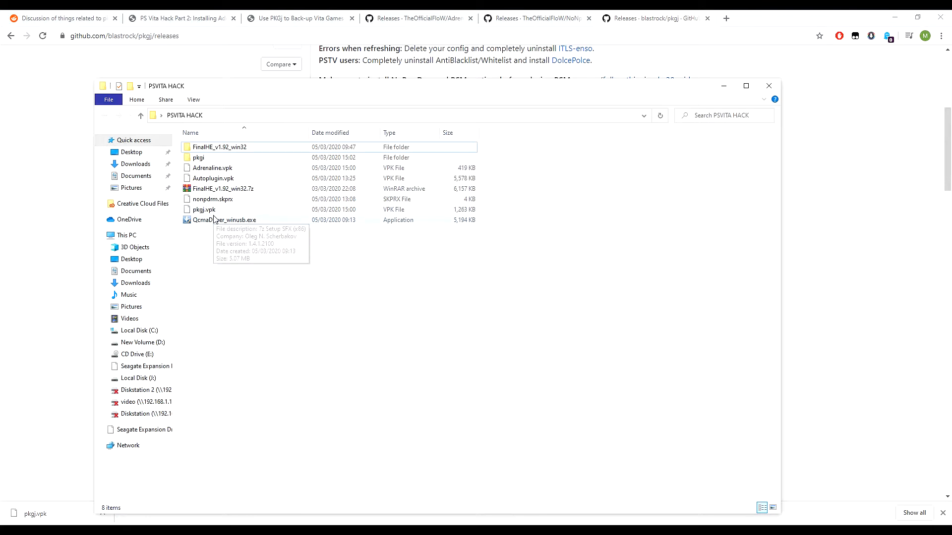
# Check pkgj.vpk and nonpdrm.skprx in the PSVITA HACK folder.
pyautogui.click(203, 209)
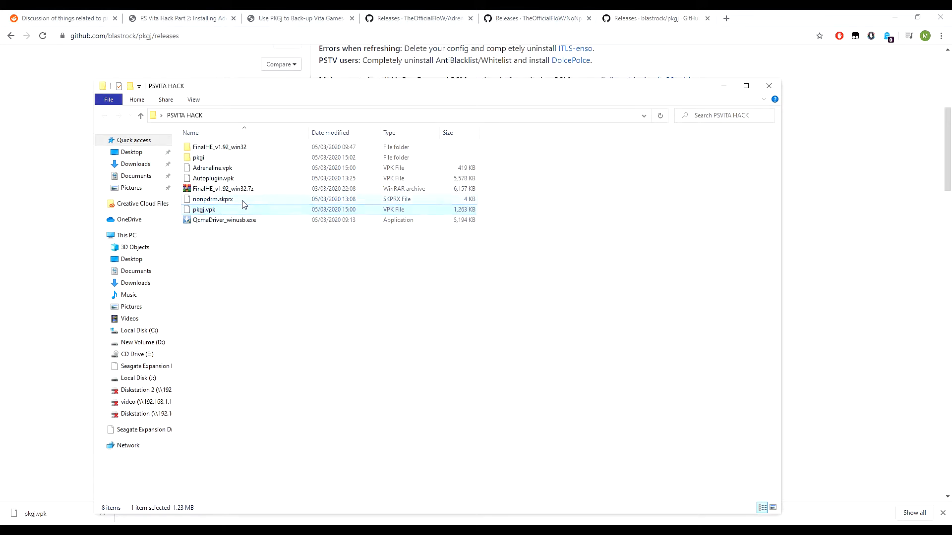
pyautogui.click(213, 198)
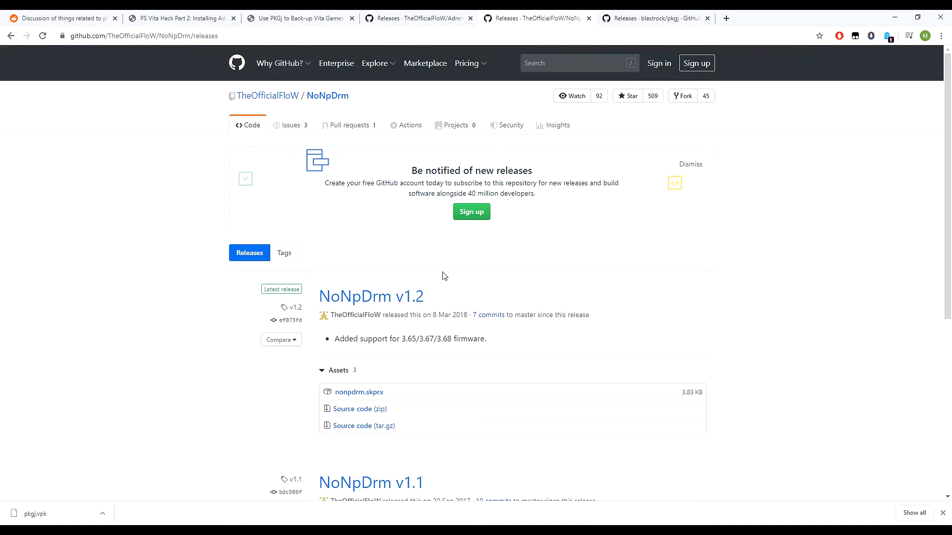
# Download nonpdrm.skprx from NoNpDrm v1.2 Assets and review the Adrenaline 6.9 release.
pyautogui.scroll(-3)
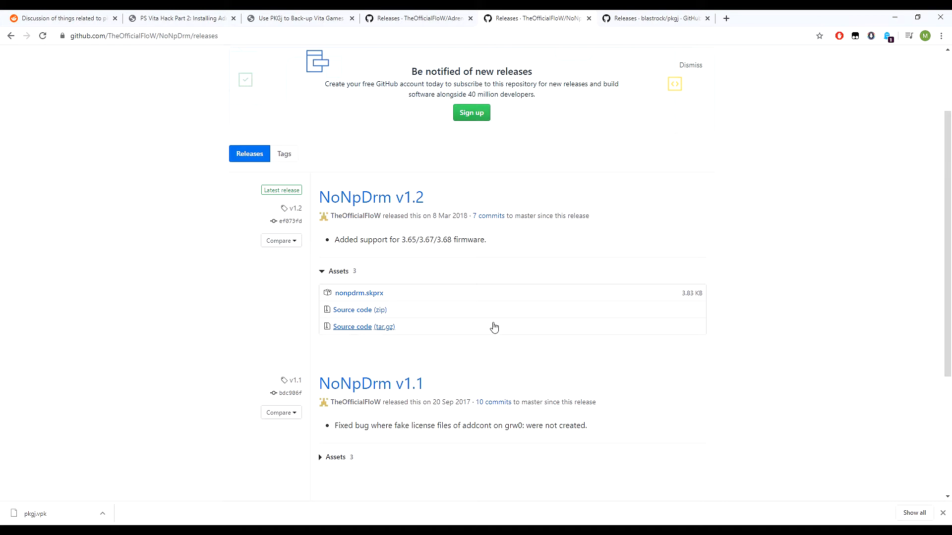
pyautogui.moveTo(364, 295)
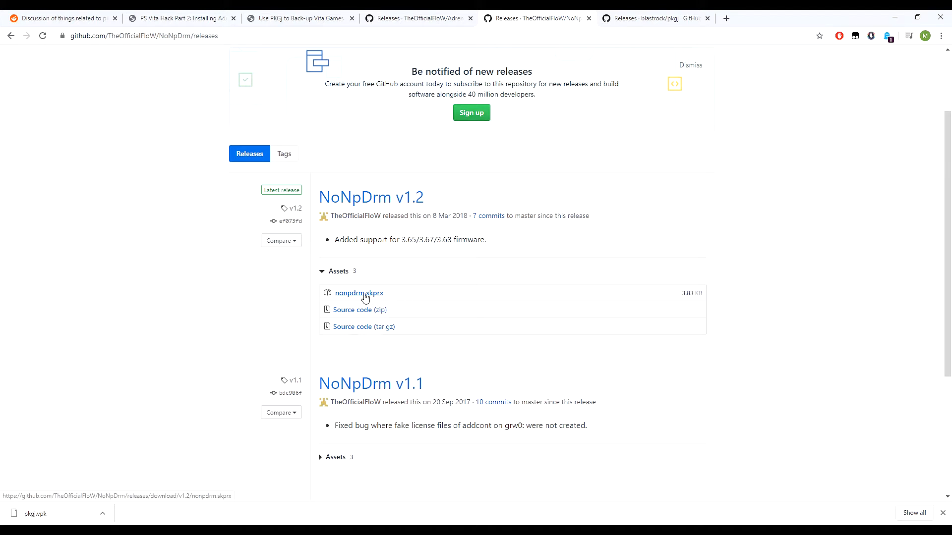
pyautogui.click(359, 293)
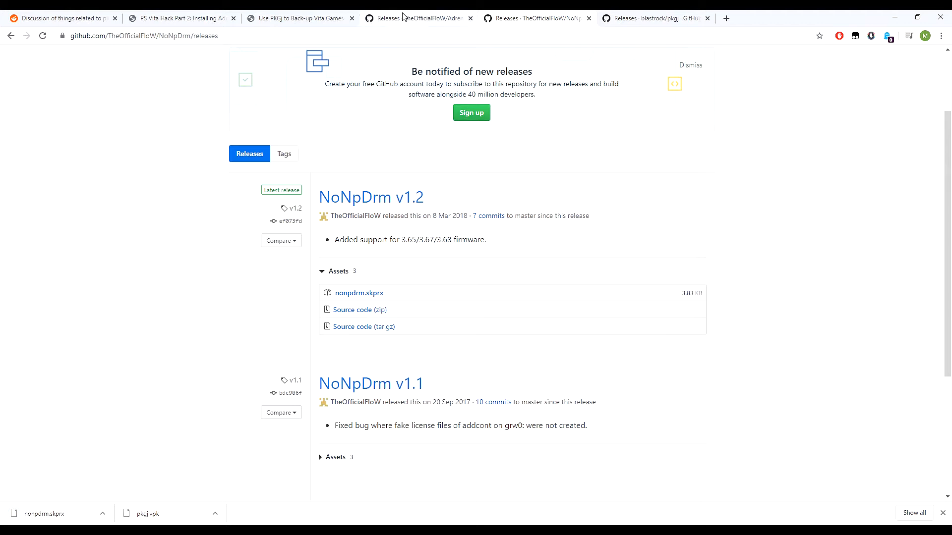
pyautogui.click(417, 19)
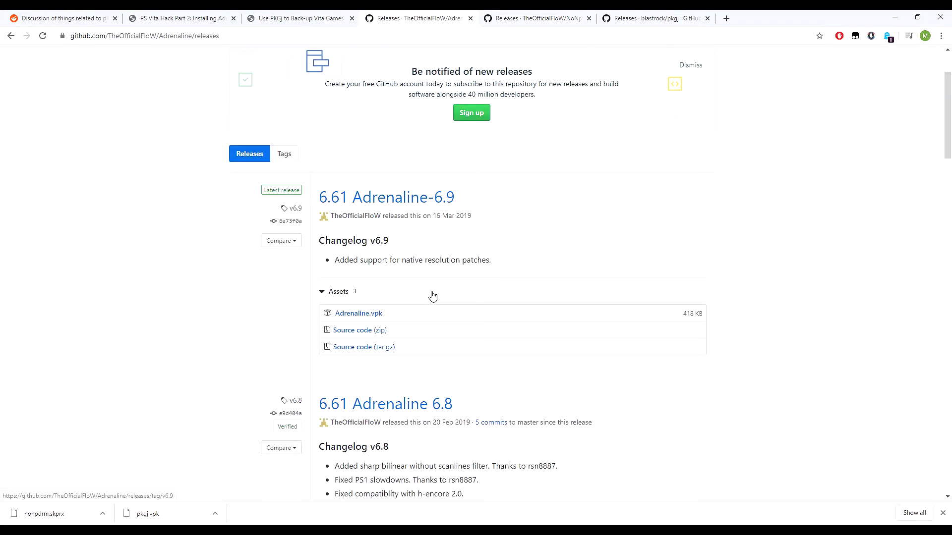
pyautogui.scroll(3)
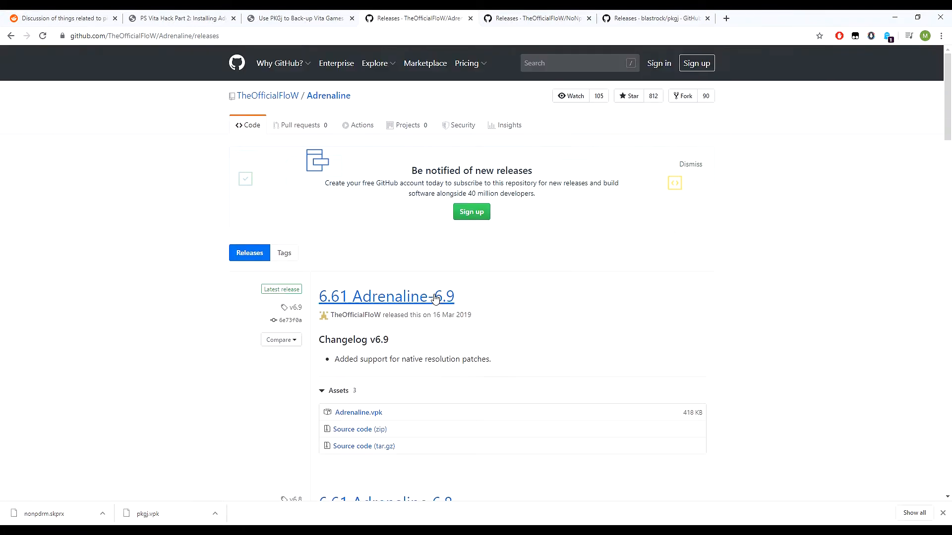
pyautogui.moveTo(371, 309)
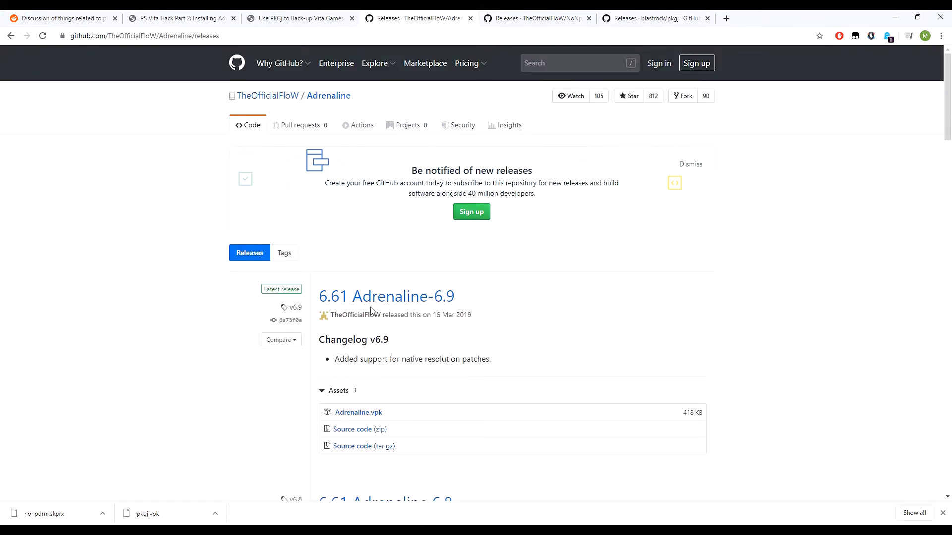
pyautogui.scroll(-3)
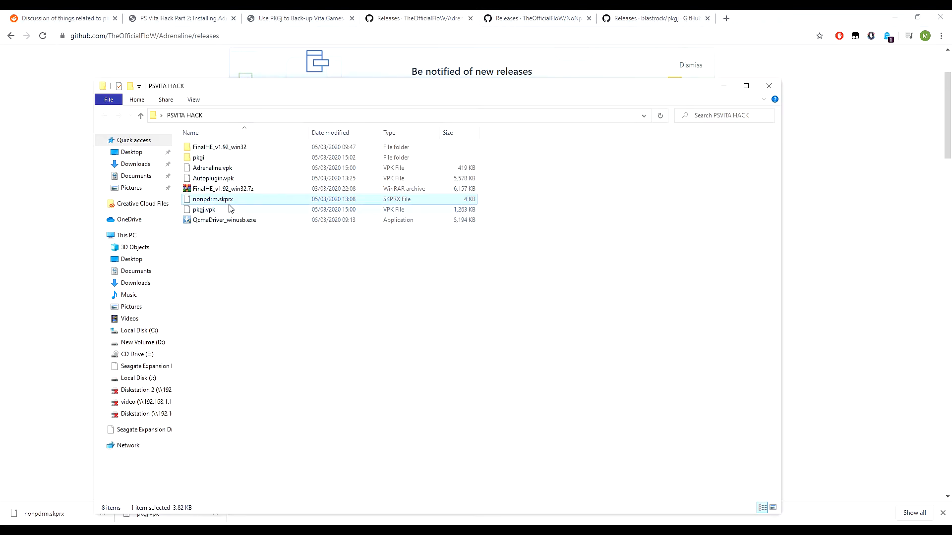
# Select pkgj.vpk alongside nonpdrm.skprx in the PSVITA HACK folder.
pyautogui.click(204, 210)
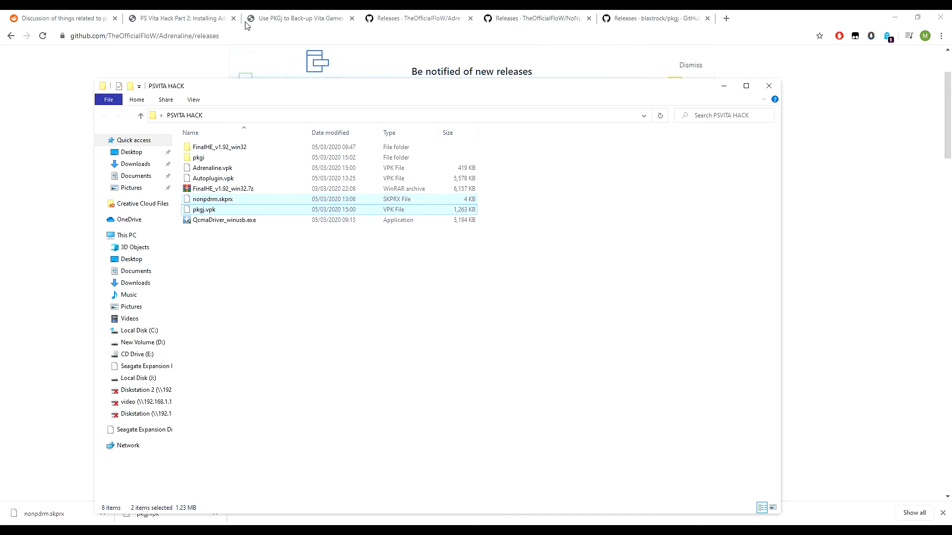
pyautogui.moveTo(212, 167)
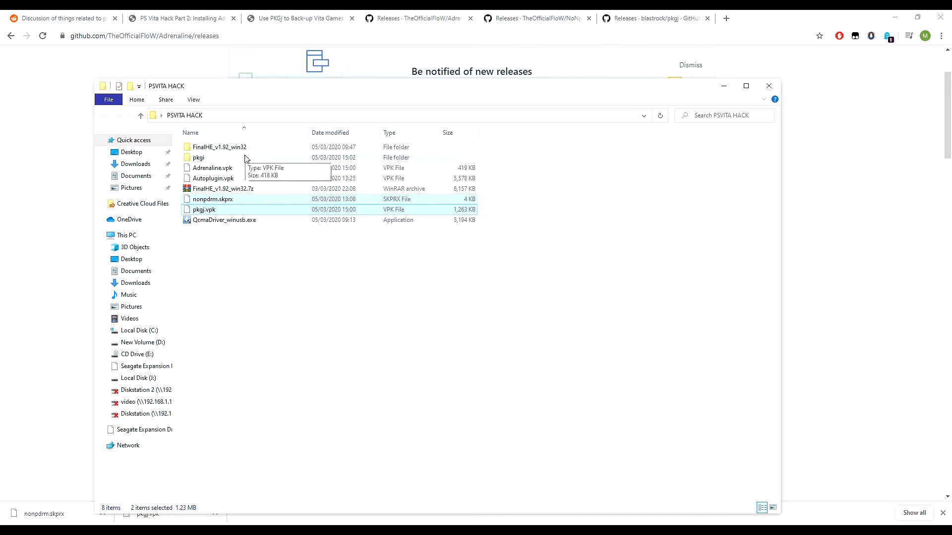
pyautogui.moveTo(247, 226)
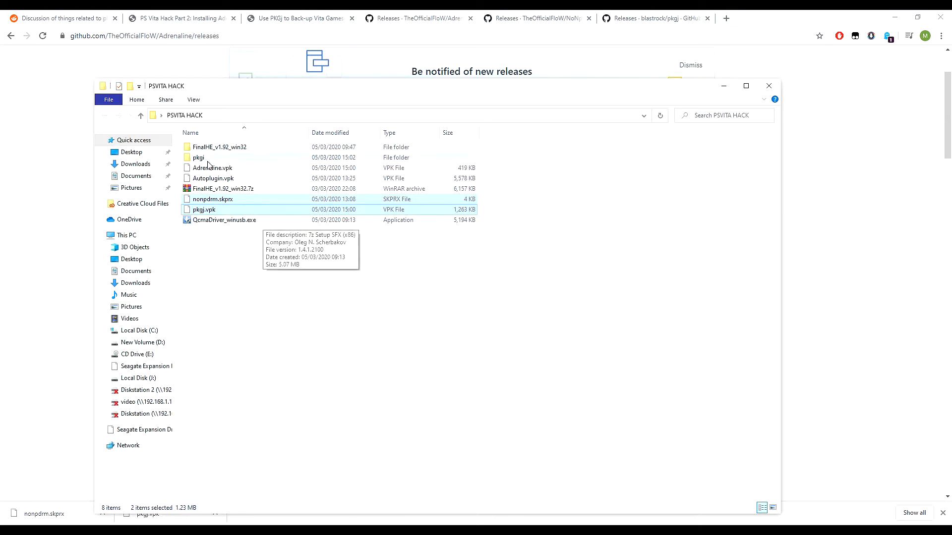
pyautogui.moveTo(321, 180)
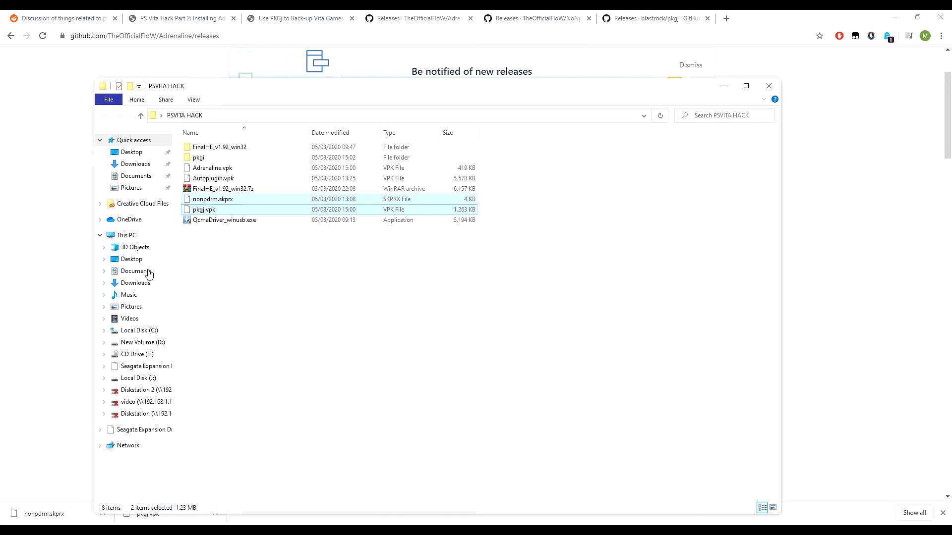
pyautogui.moveTo(205, 209)
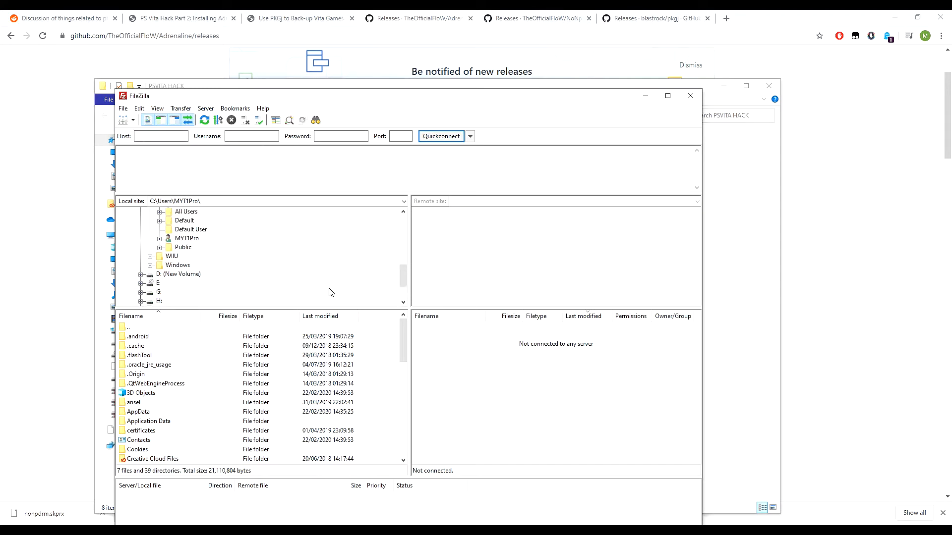
# Quickconnect to the Vita's FTP server at 192…:337 and accept the insecure FTP warning.
pyautogui.scroll(-3)
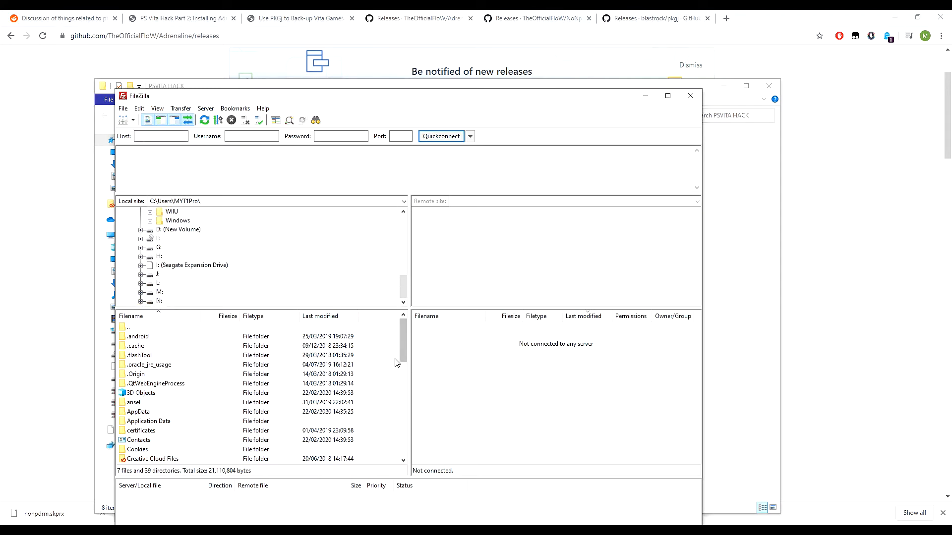
pyautogui.click(160, 136)
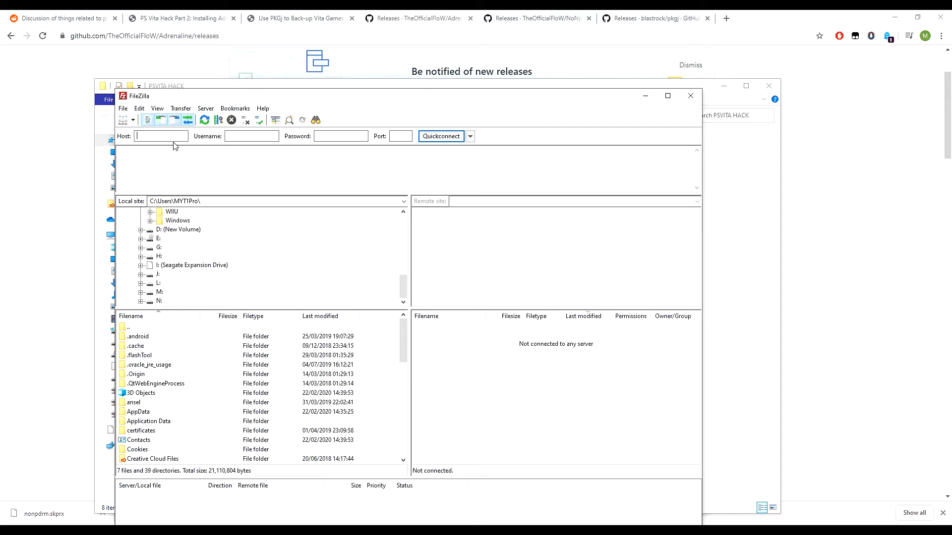
pyautogui.moveTo(172, 139)
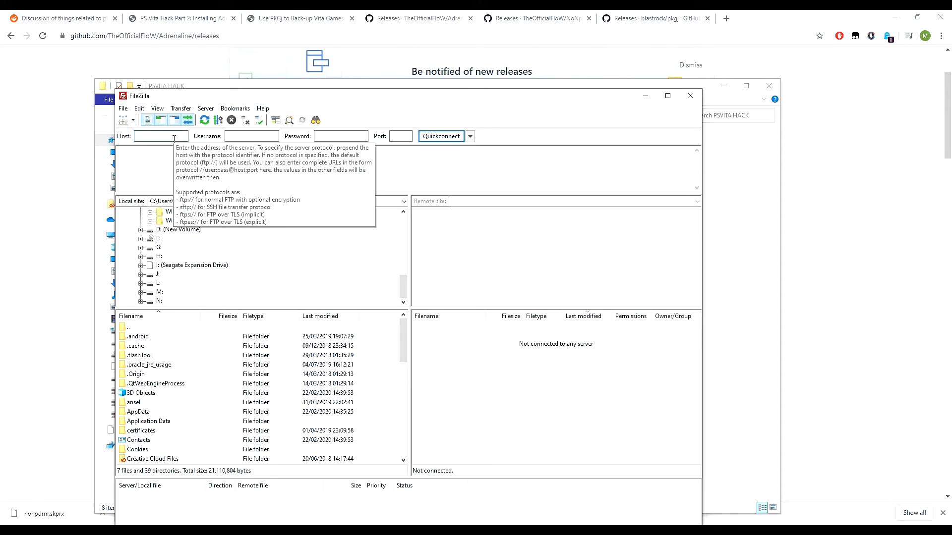
pyautogui.write('192.168.1.118')
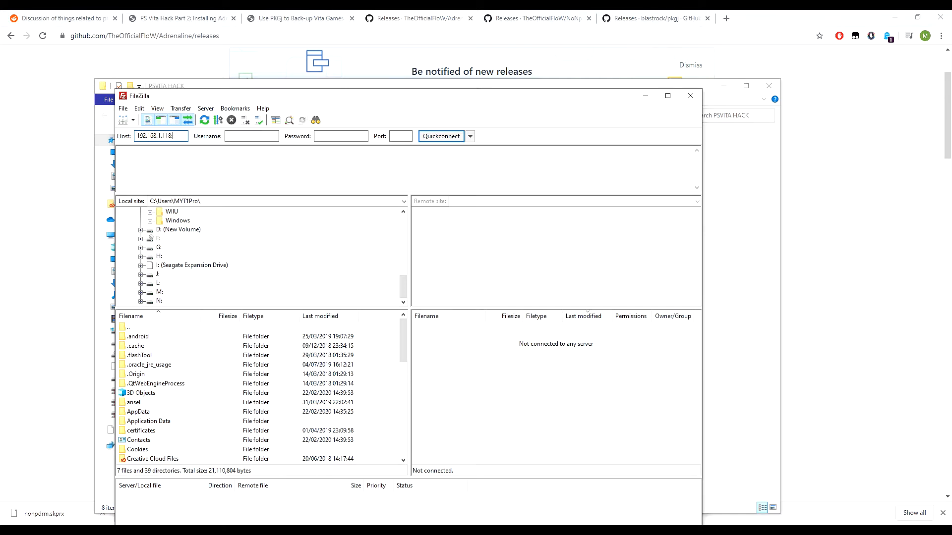
pyautogui.write(':337')
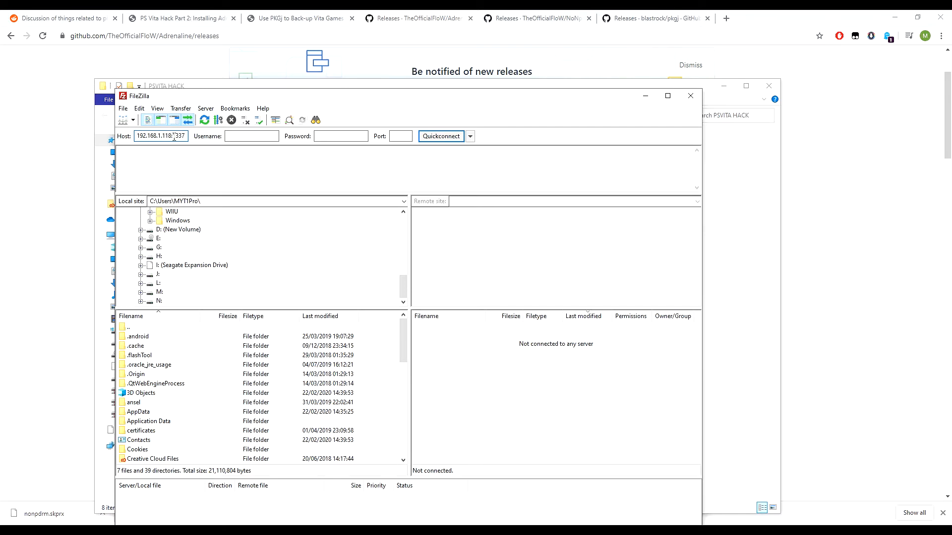
pyautogui.click(440, 136)
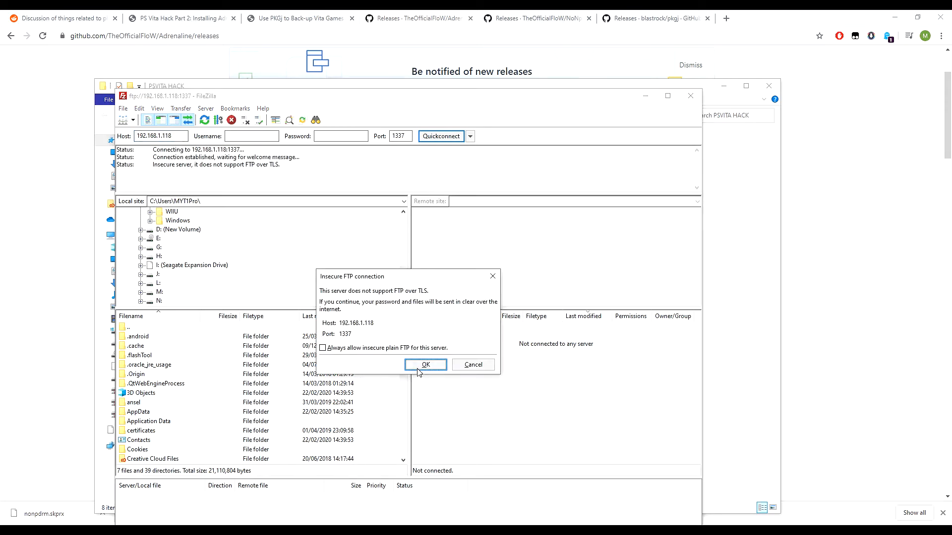
pyautogui.click(426, 365)
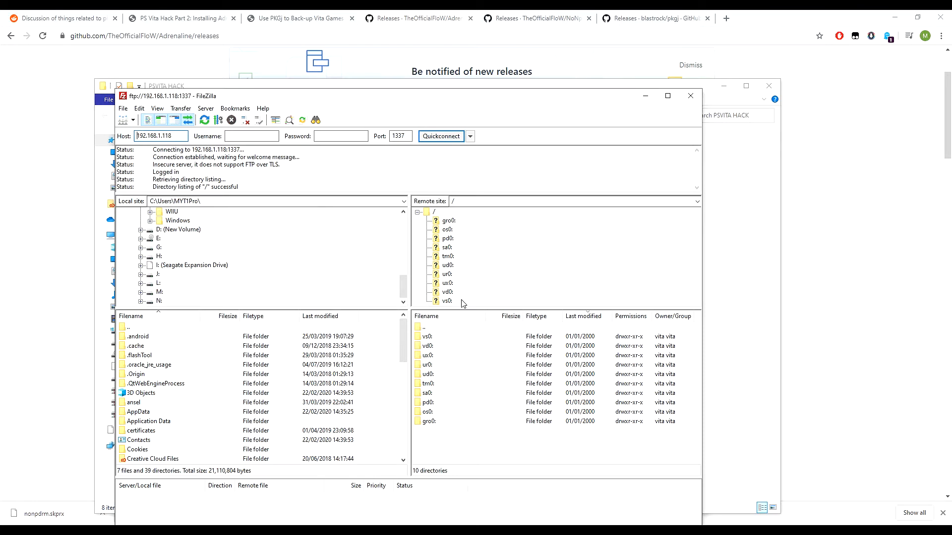
pyautogui.moveTo(453, 285)
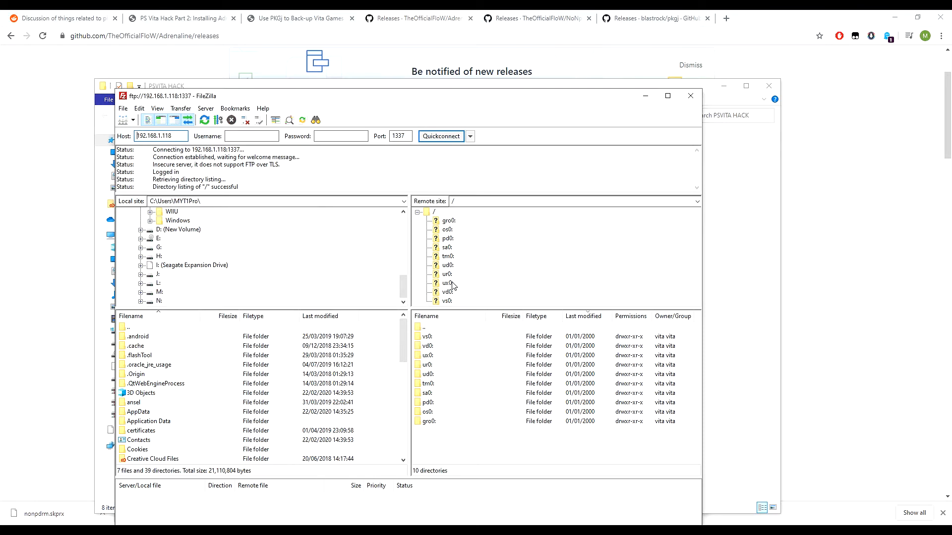
# Browse ux0: on the Vita, look inside the app folder, and return to ux0:.
pyautogui.doubleClick(446, 283)
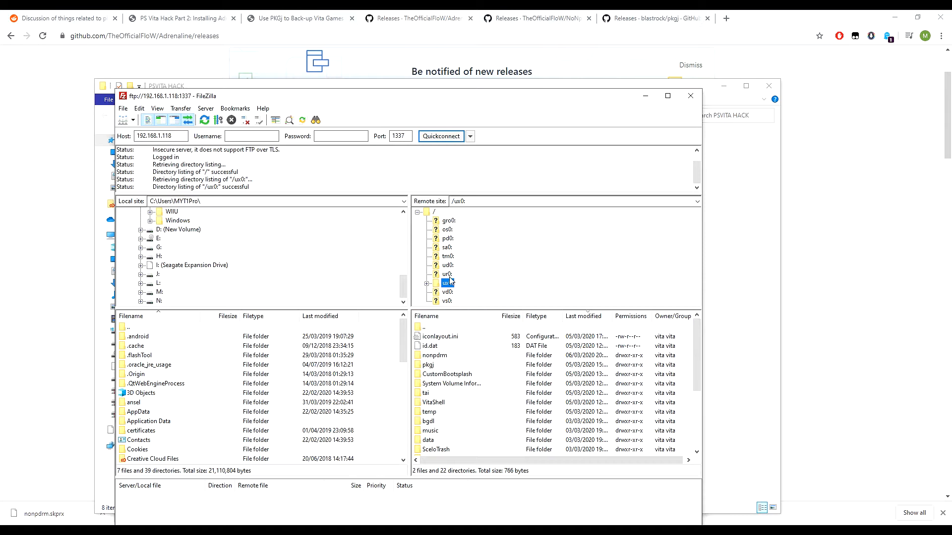
pyautogui.click(447, 273)
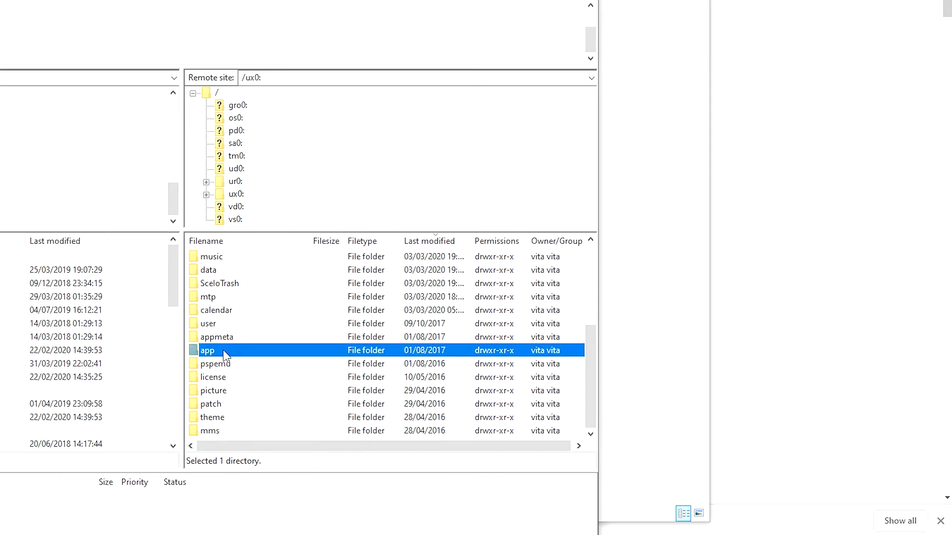
pyautogui.doubleClick(207, 351)
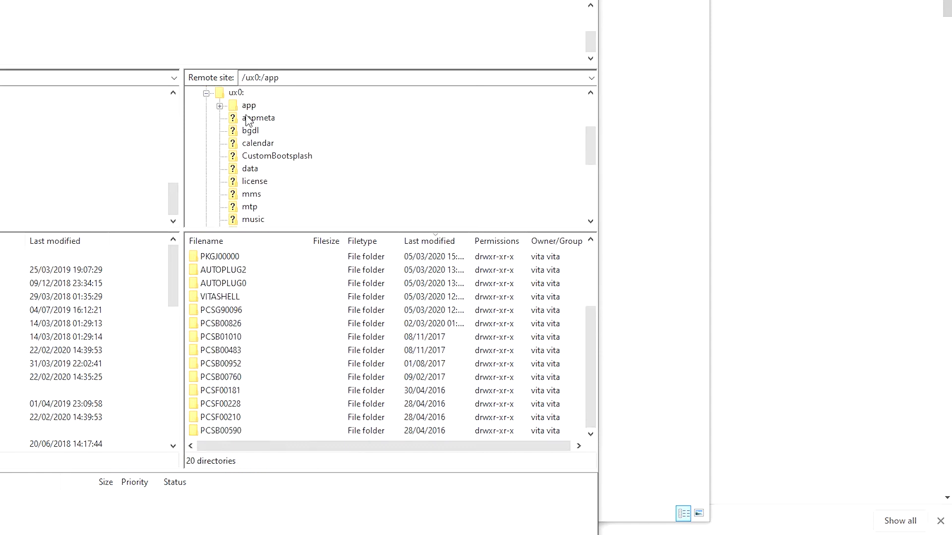
pyautogui.click(236, 92)
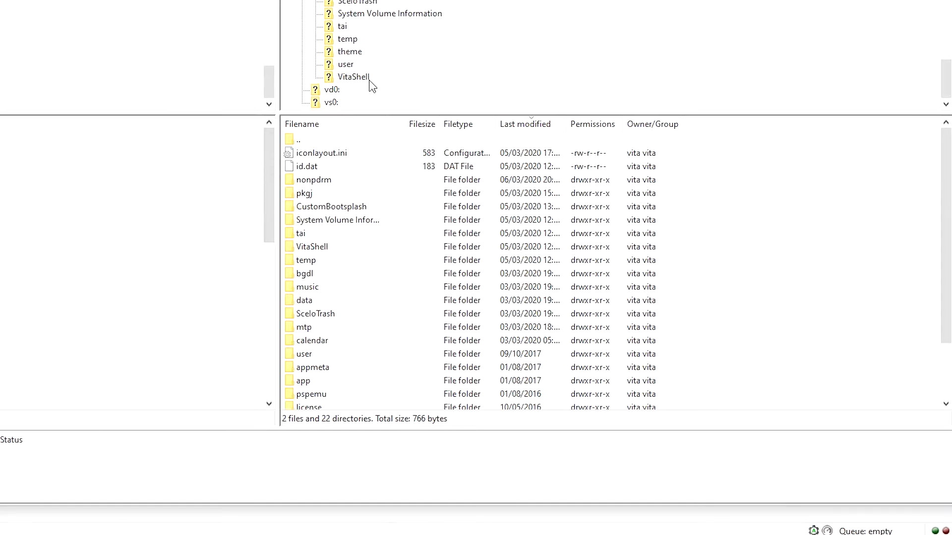
# Transfer Adrenaline.vpk and nonpdrm.skprx into ux0:/VitaShell, joining pkgj.vpk there.
pyautogui.click(353, 77)
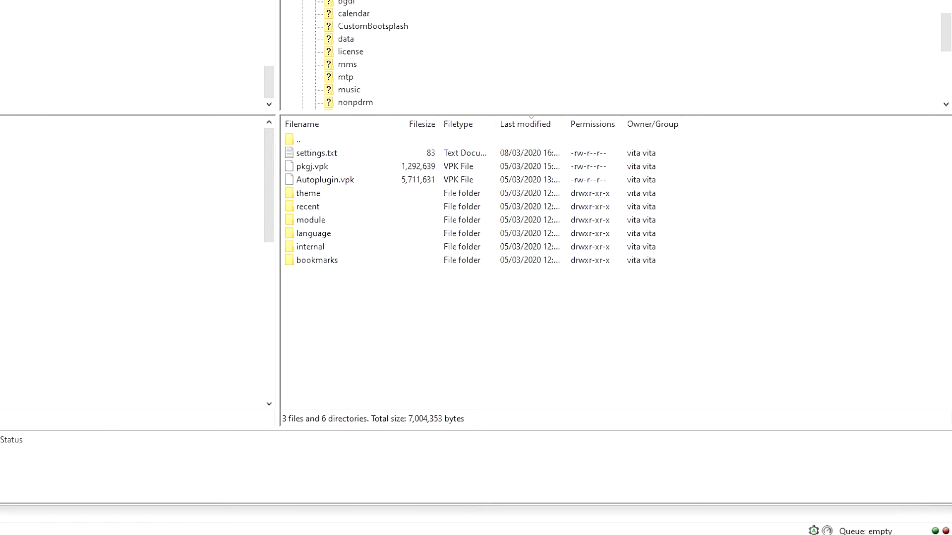
pyautogui.moveTo(393, 89)
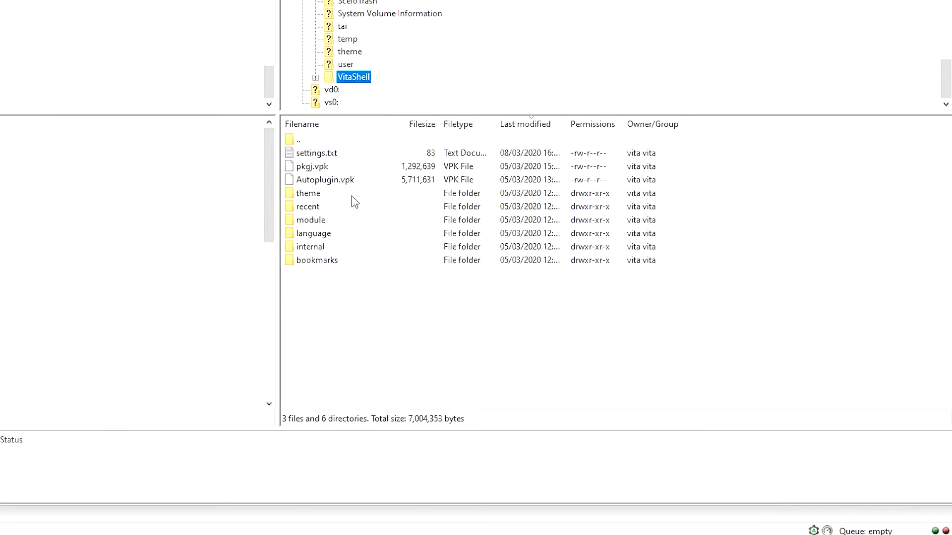
pyautogui.moveTo(382, 148)
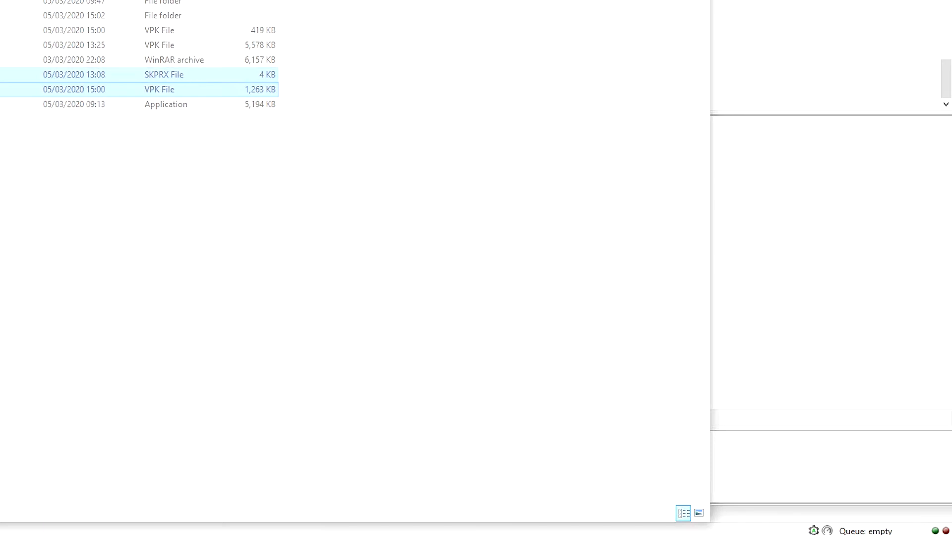
pyautogui.click(163, 75)
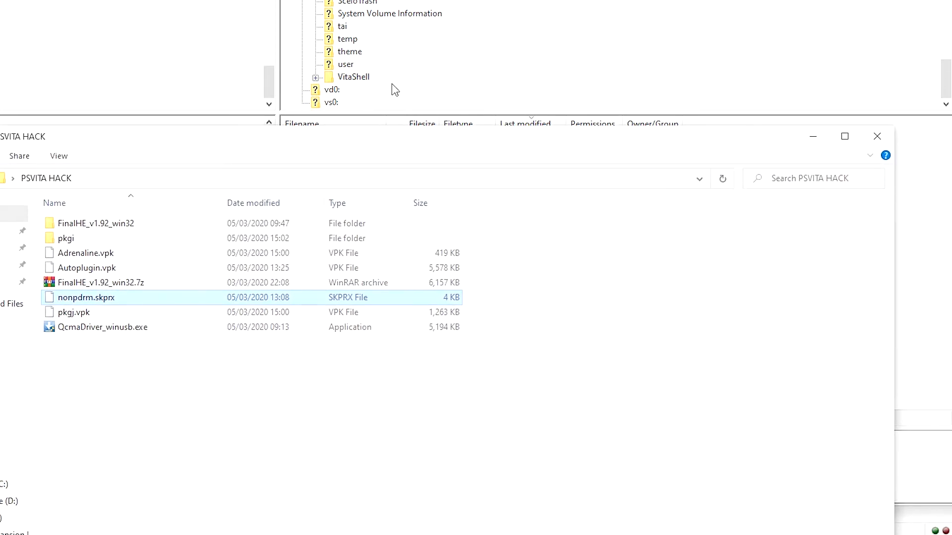
pyautogui.moveTo(168, 307)
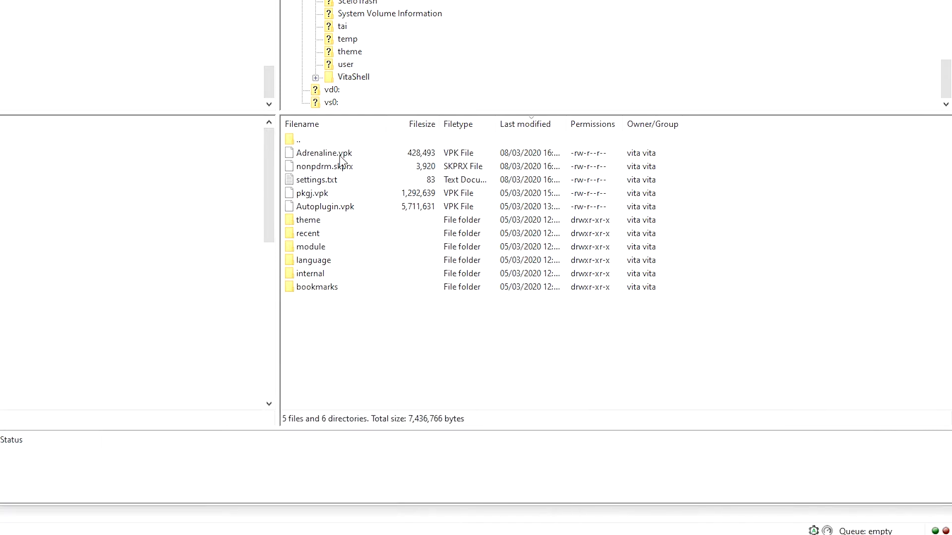
pyautogui.click(323, 153)
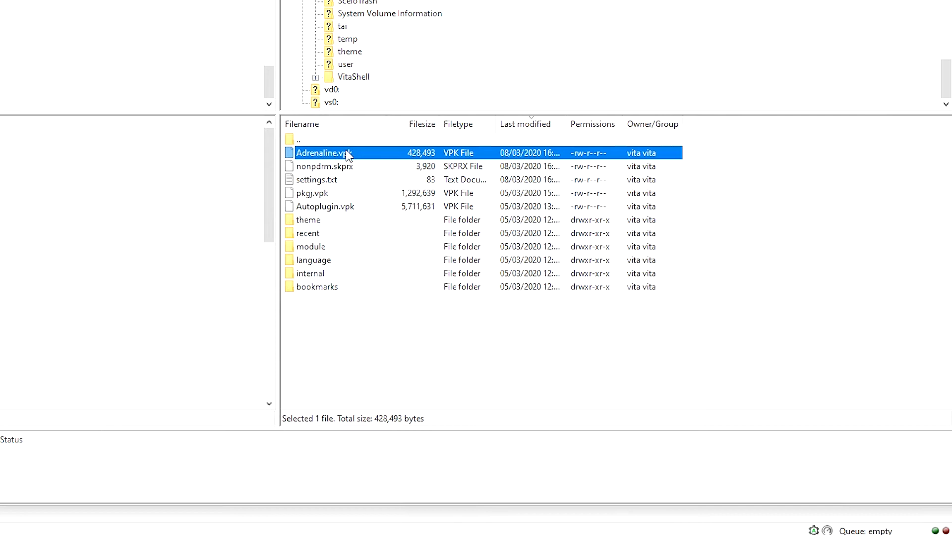
pyautogui.moveTo(347, 170)
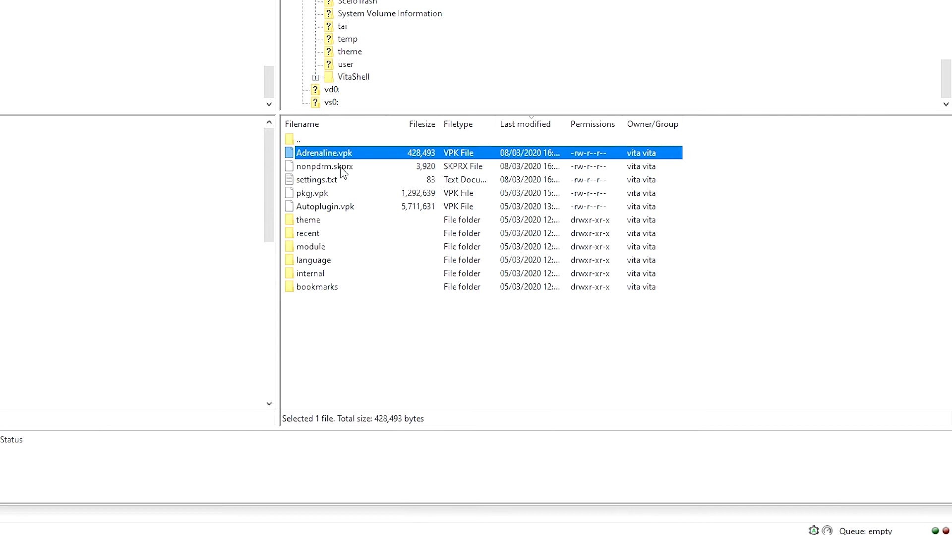
pyautogui.moveTo(327, 177)
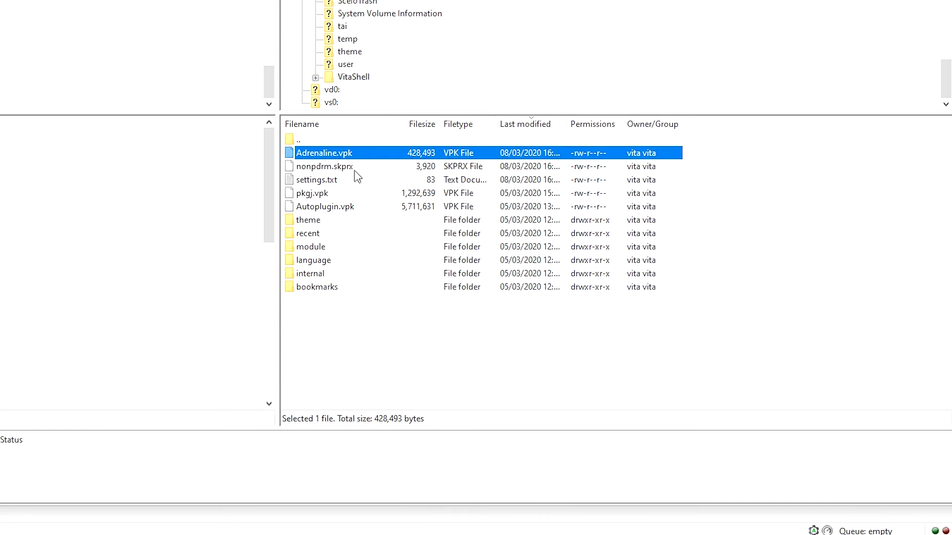
pyautogui.moveTo(312, 204)
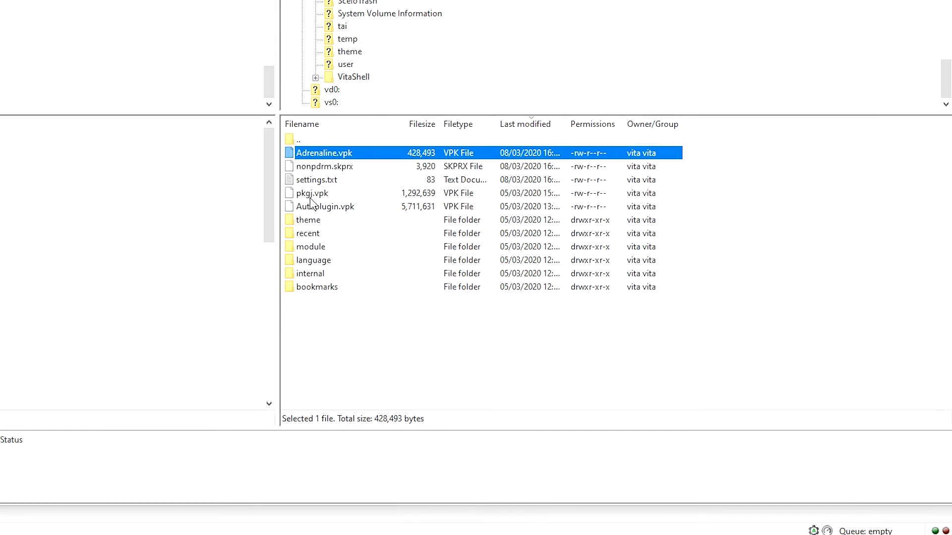
pyautogui.click(311, 193)
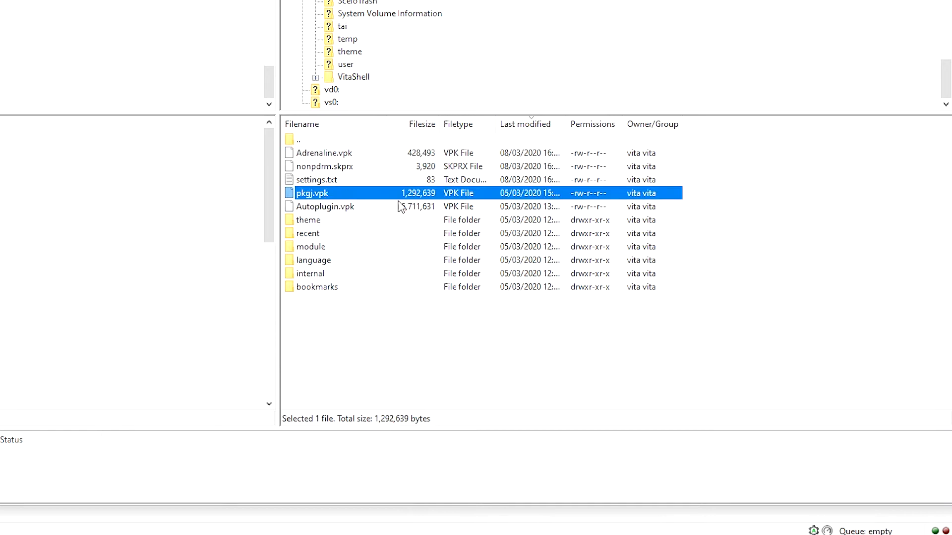
pyautogui.moveTo(419, 220)
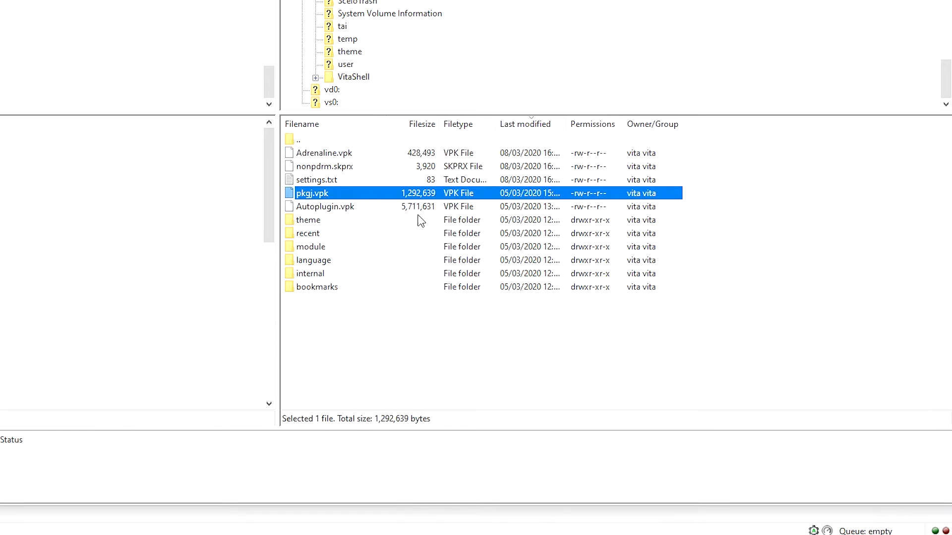
pyautogui.moveTo(395, 83)
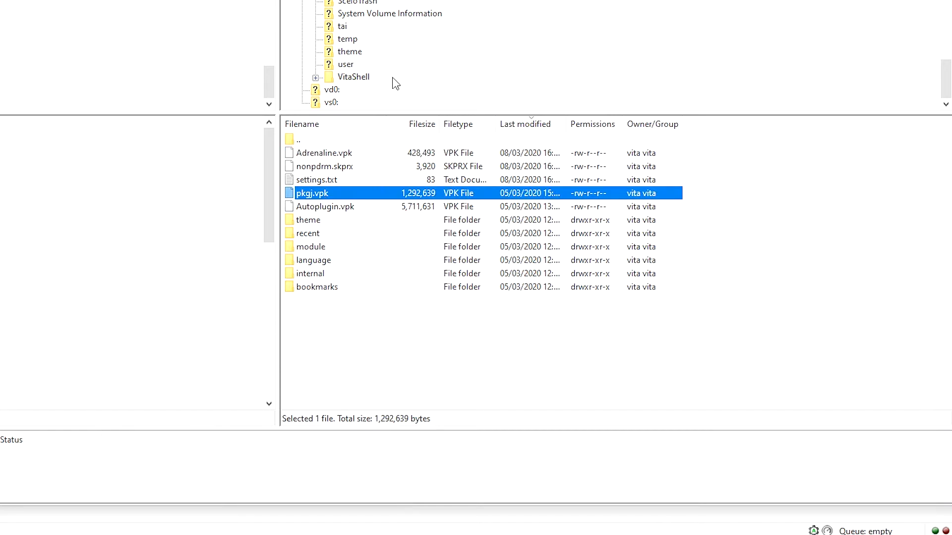
pyautogui.moveTo(381, 229)
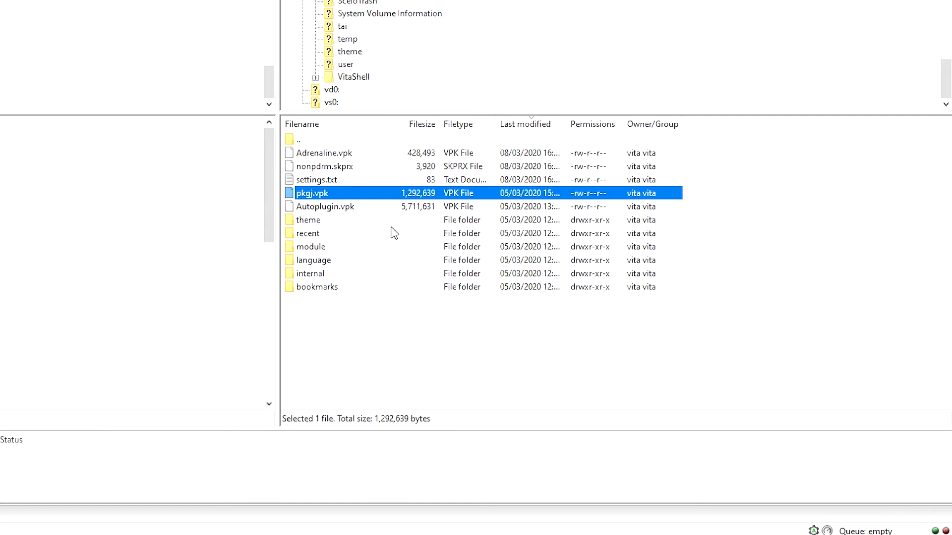
pyautogui.moveTo(367, 238)
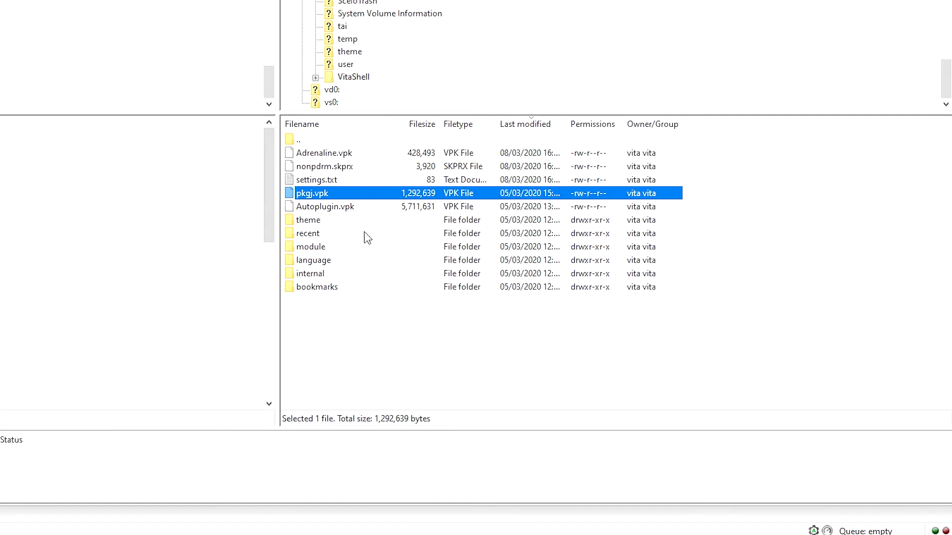
pyautogui.moveTo(396, 244)
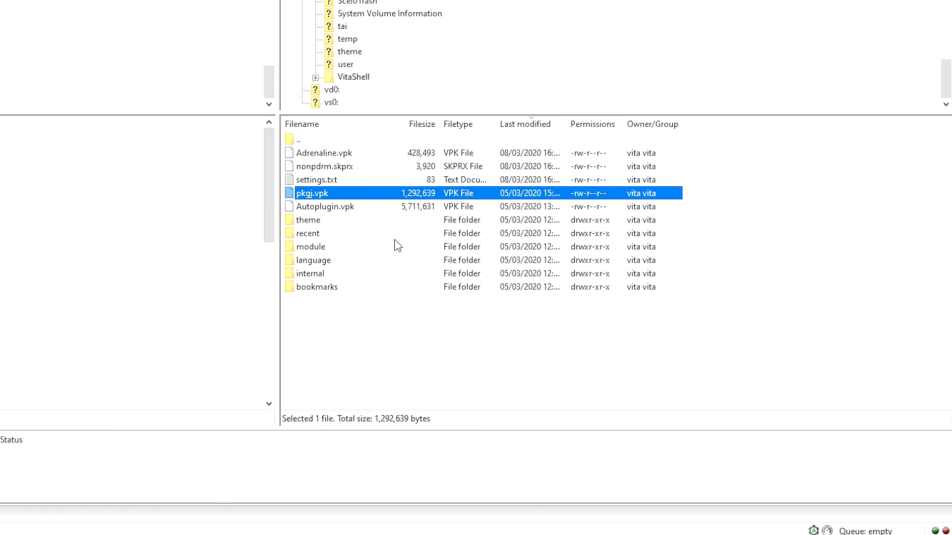
# Look through app and the AUTOPLUG0 game folder, then return to the ux0: listing.
pyautogui.click(343, 78)
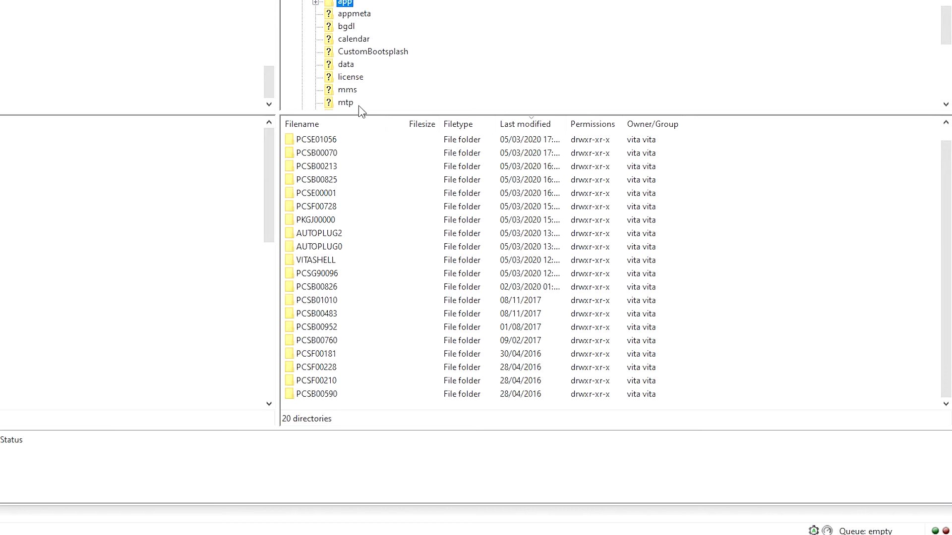
pyautogui.scroll(-3)
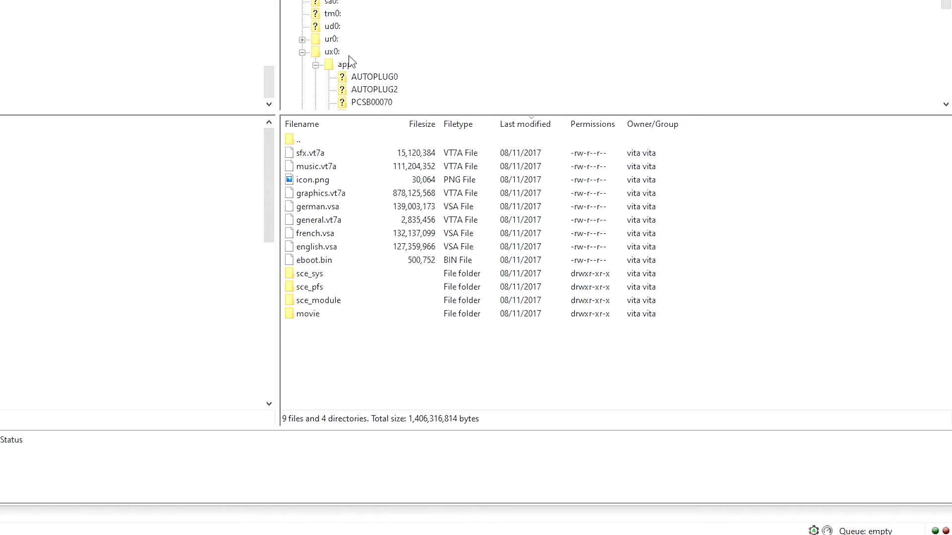
pyautogui.click(330, 51)
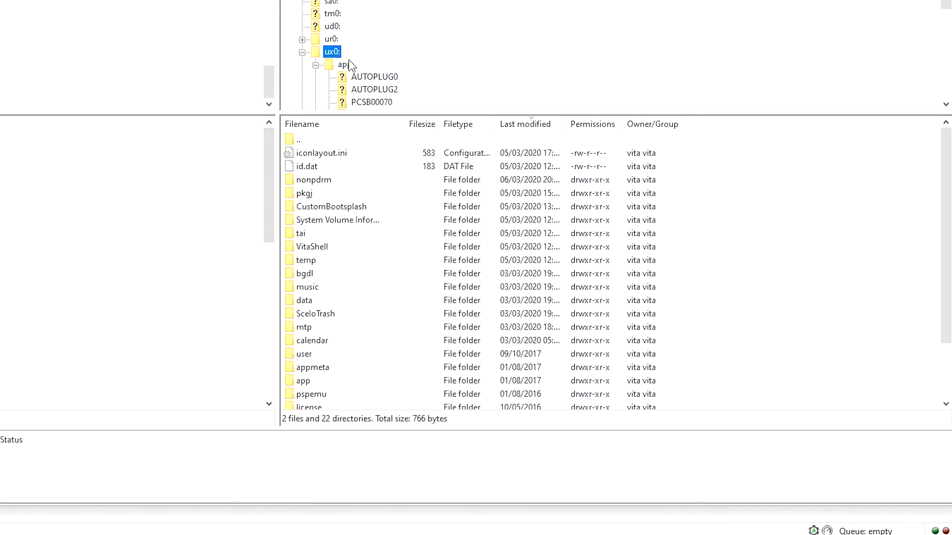
pyautogui.click(341, 63)
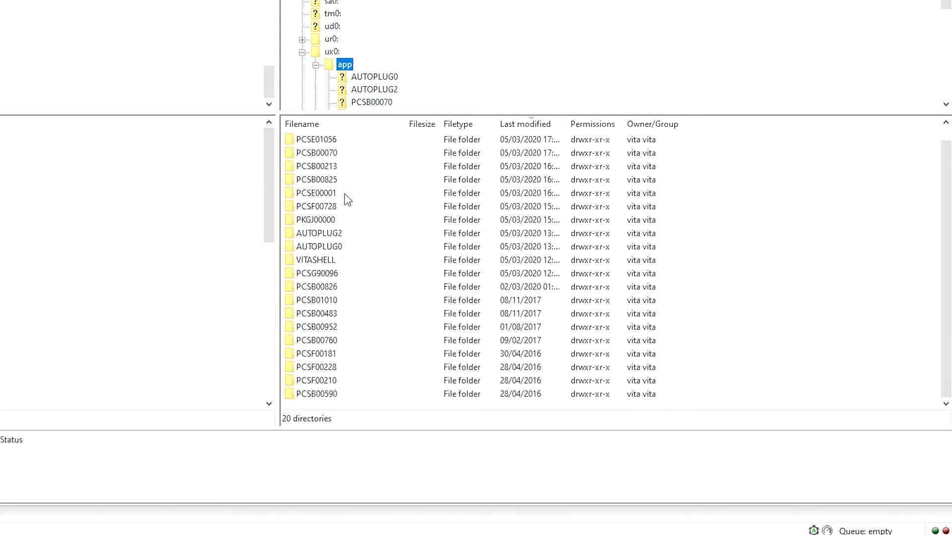
pyautogui.doubleClick(317, 152)
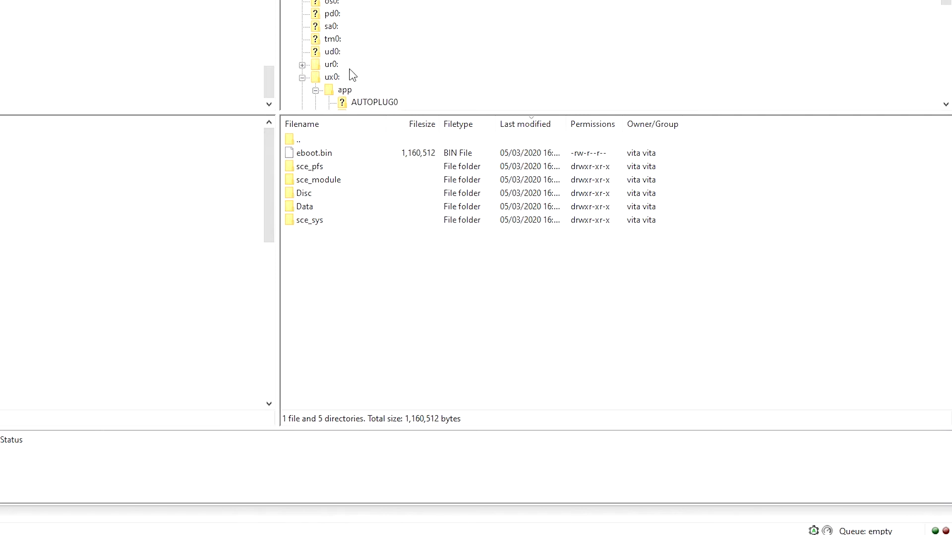
pyautogui.click(331, 77)
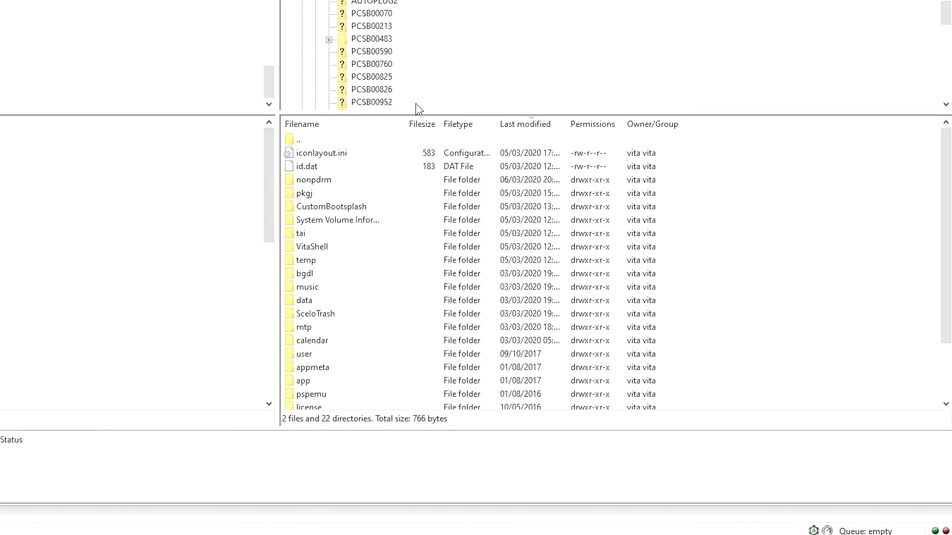
pyautogui.scroll(-3)
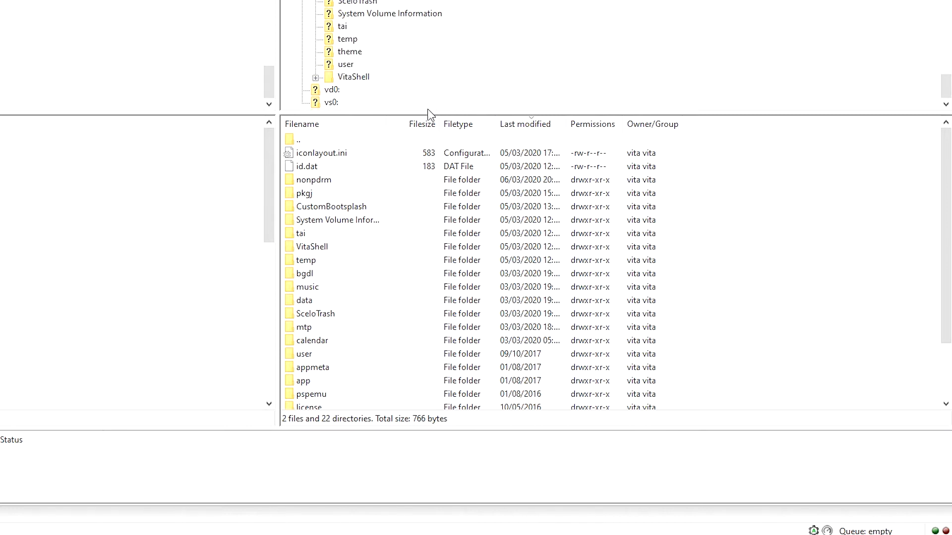
pyautogui.moveTo(385, 203)
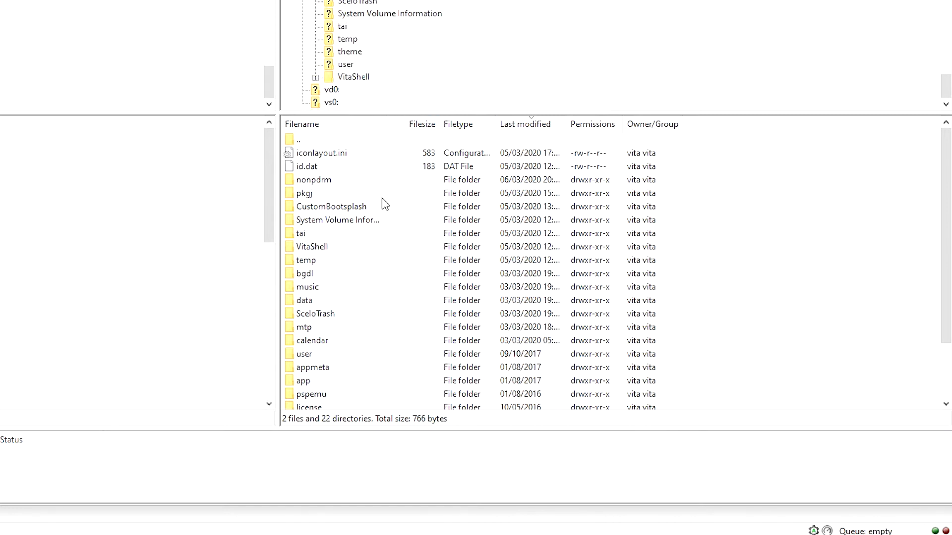
pyautogui.scroll(-3)
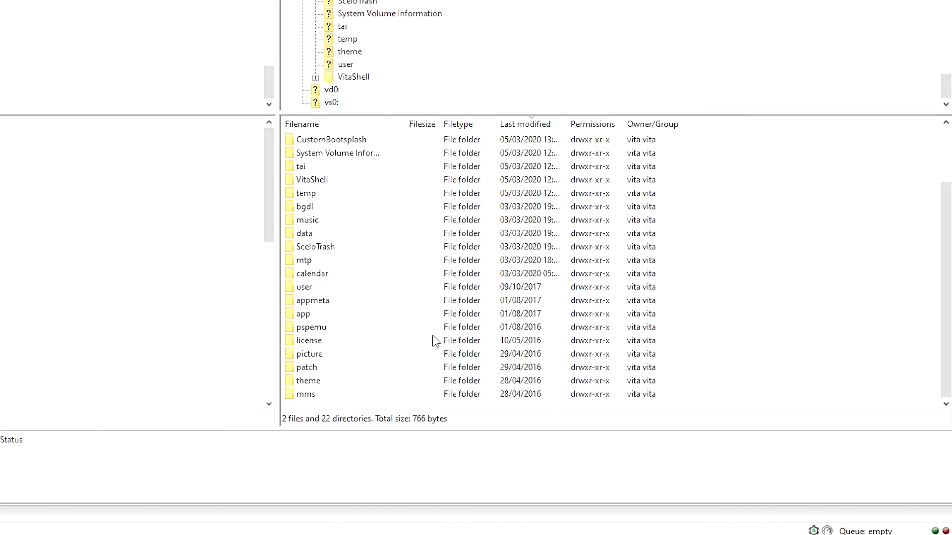
pyautogui.moveTo(422, 292)
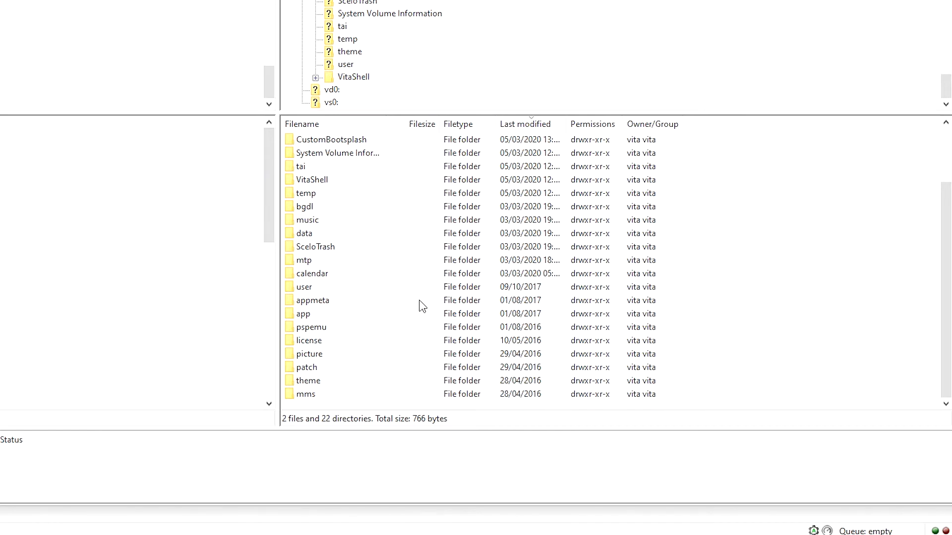